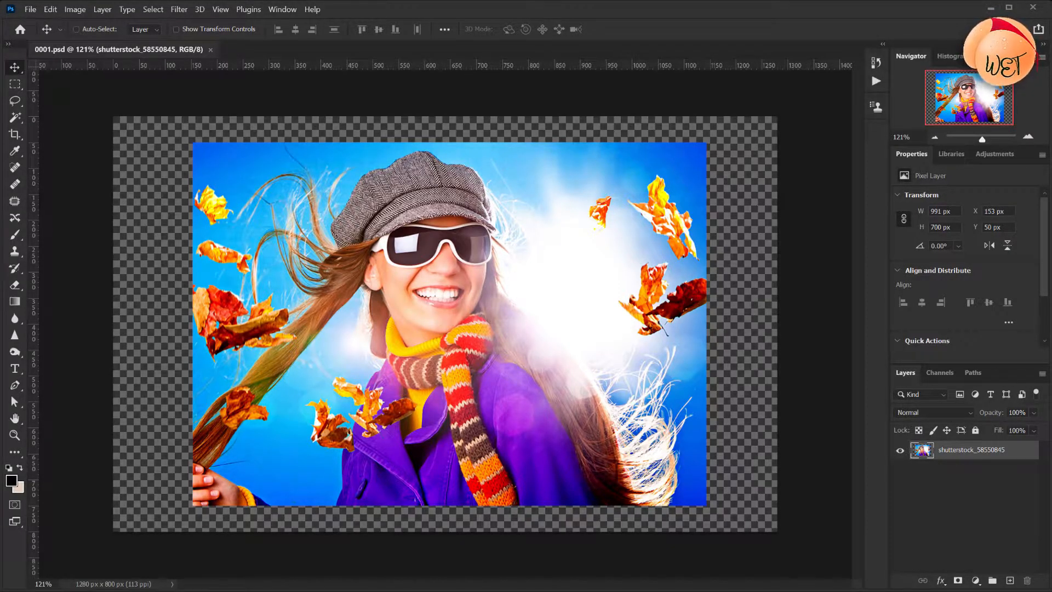
mouse_move(57, 87)
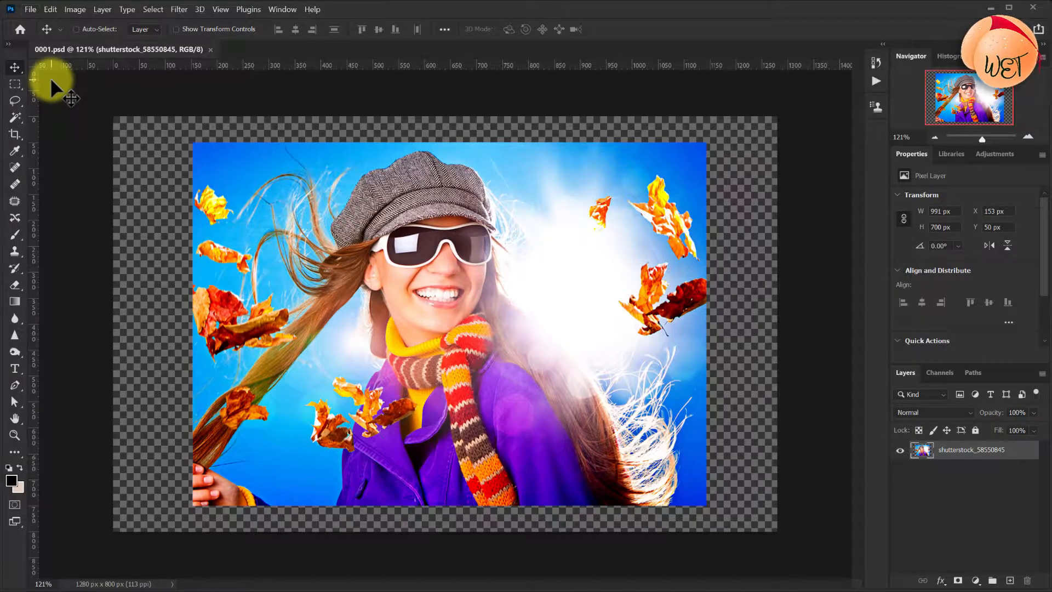
Load the photo layer's outline as a rectangular selection, then clear the selection again
key("ctrl")
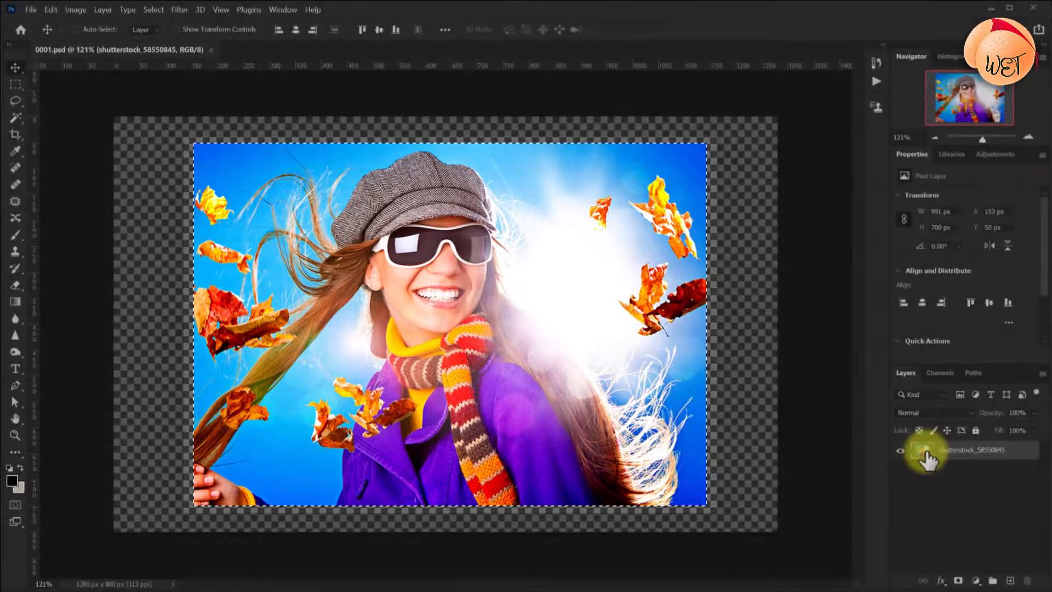
left_click(75, 10)
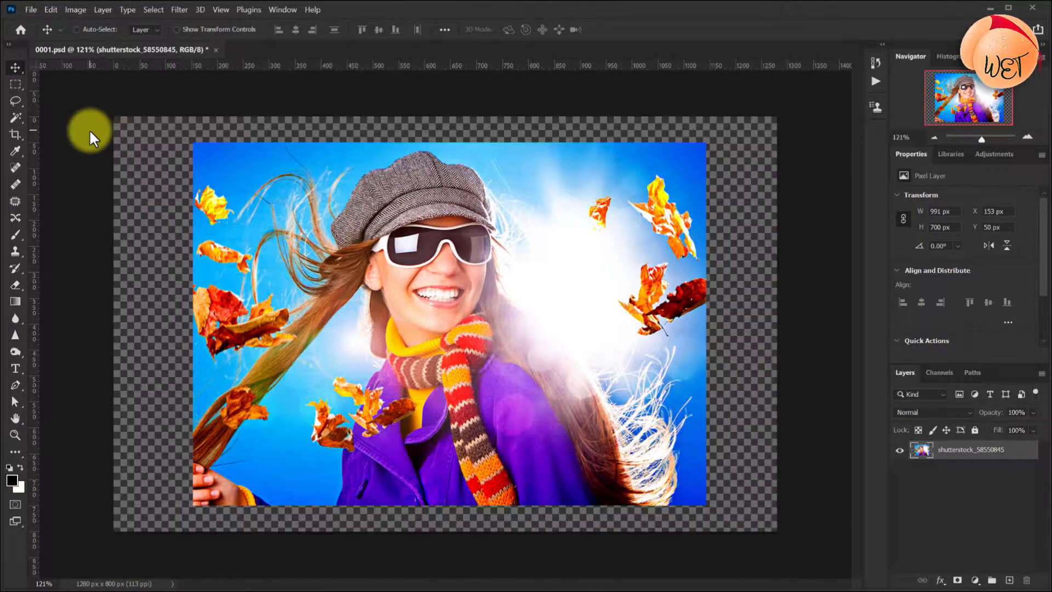
left_click(16, 83)
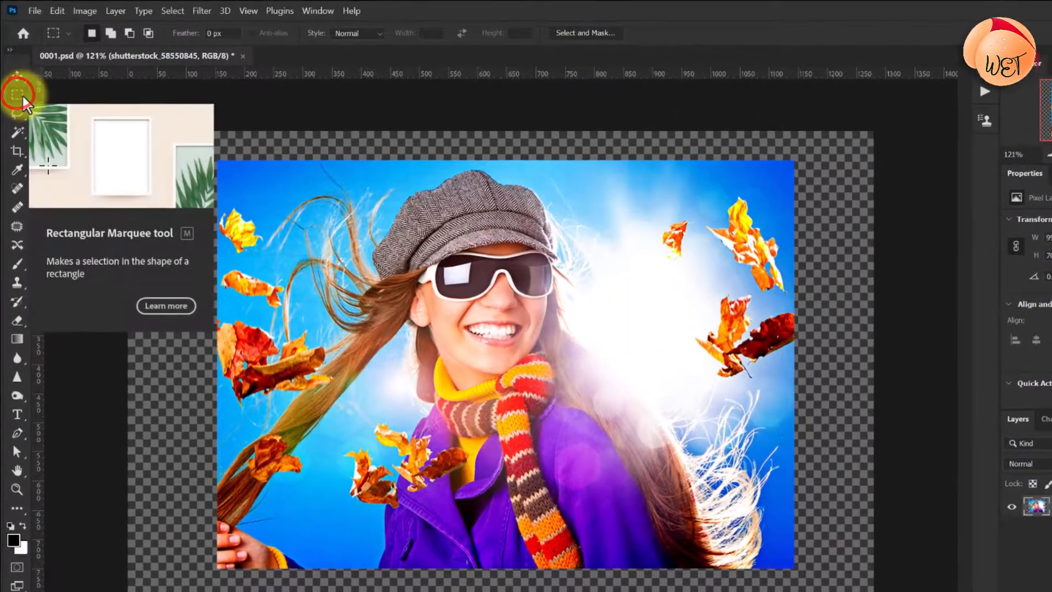
key("m")
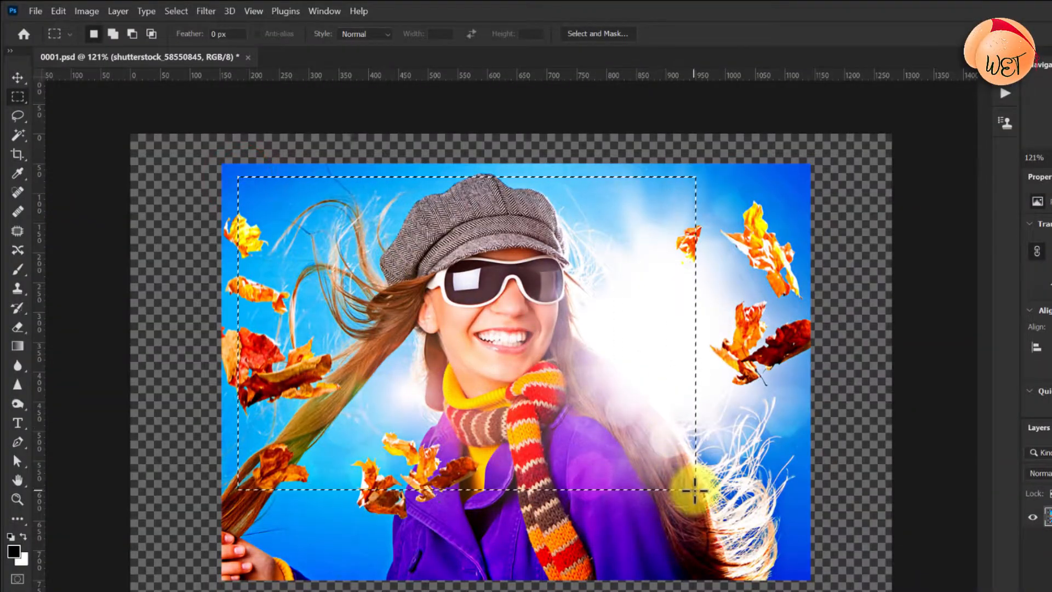
left_click(86, 11)
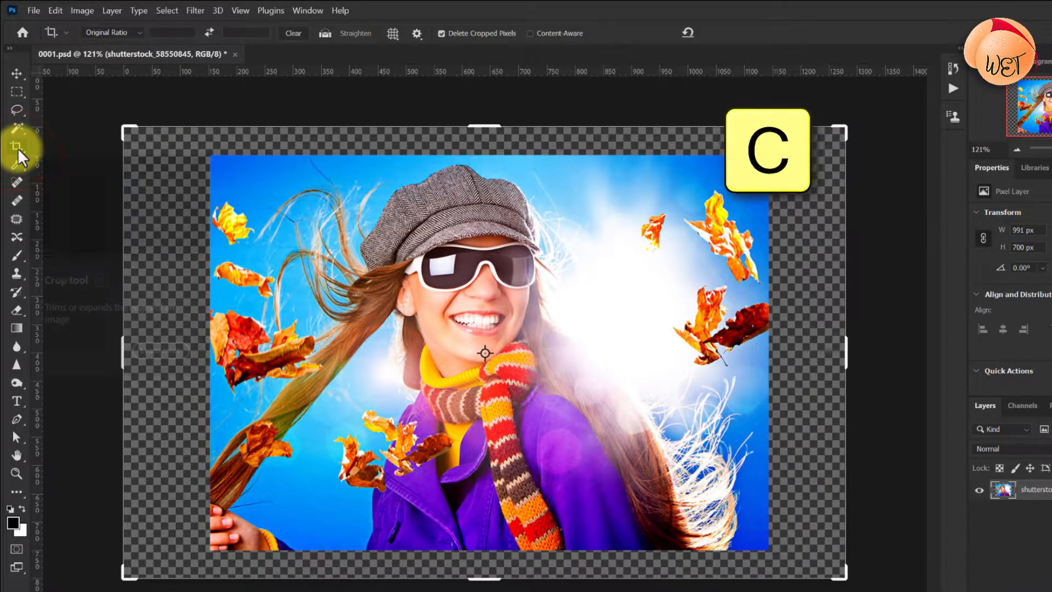
mouse_move(17, 145)
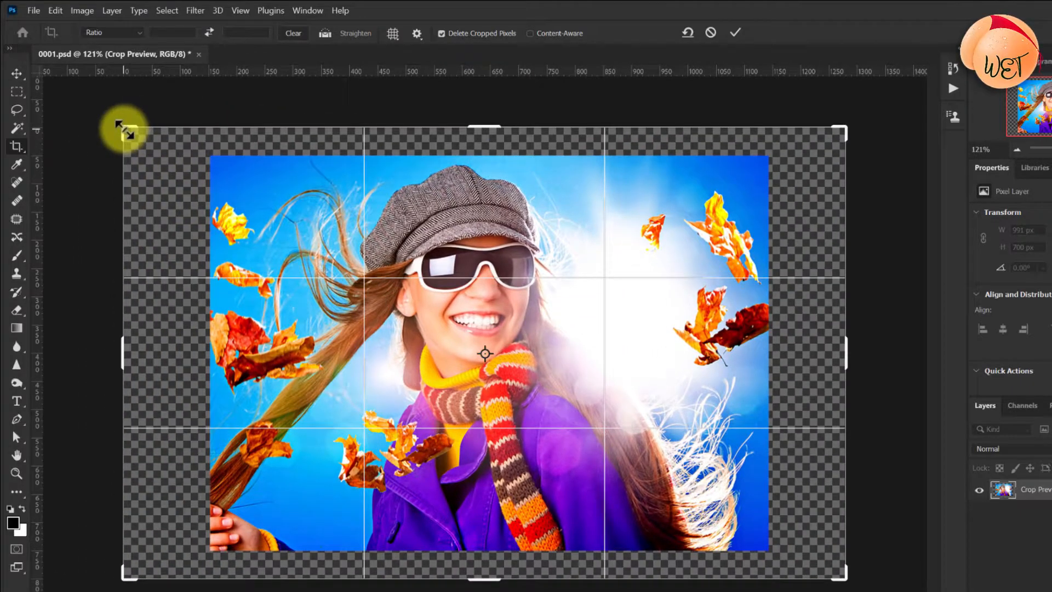
Shrink the crop frame from its top-left corner and evenly toward its centre around the face and scarf
left_click_drag(123, 133, 218, 171)
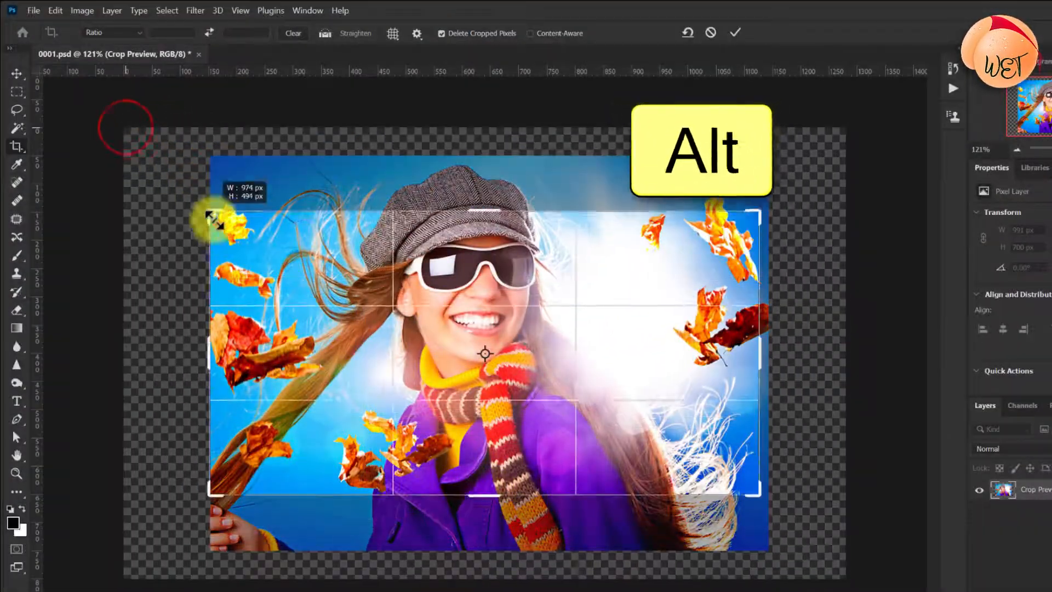
left_click_drag(202, 214, 376, 164)
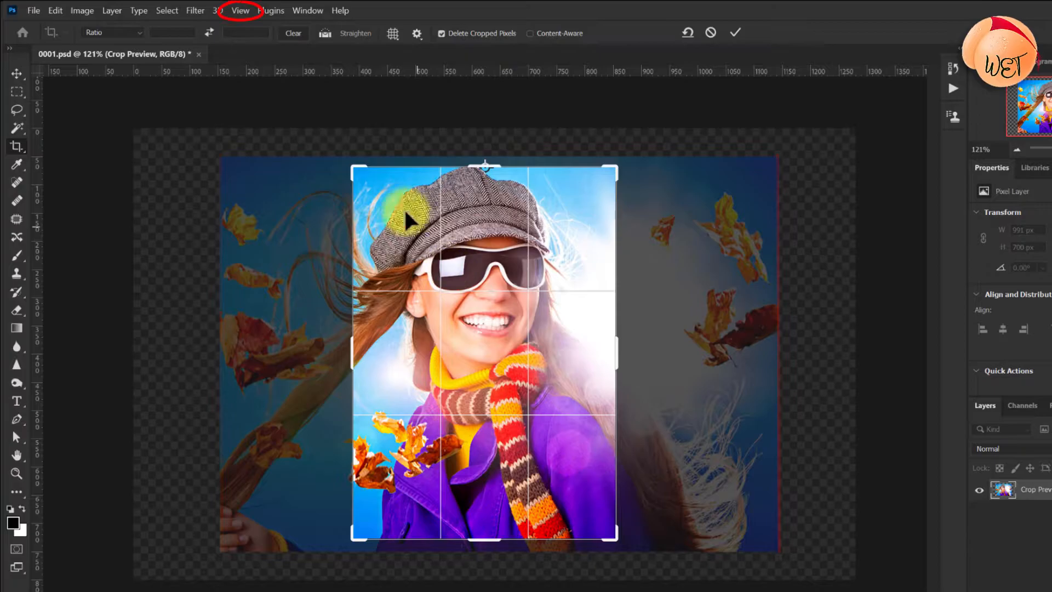
Try the 16:9 and 4:5 crop ratios, clear the ratio, and commit the portrait crop
left_click(240, 10)
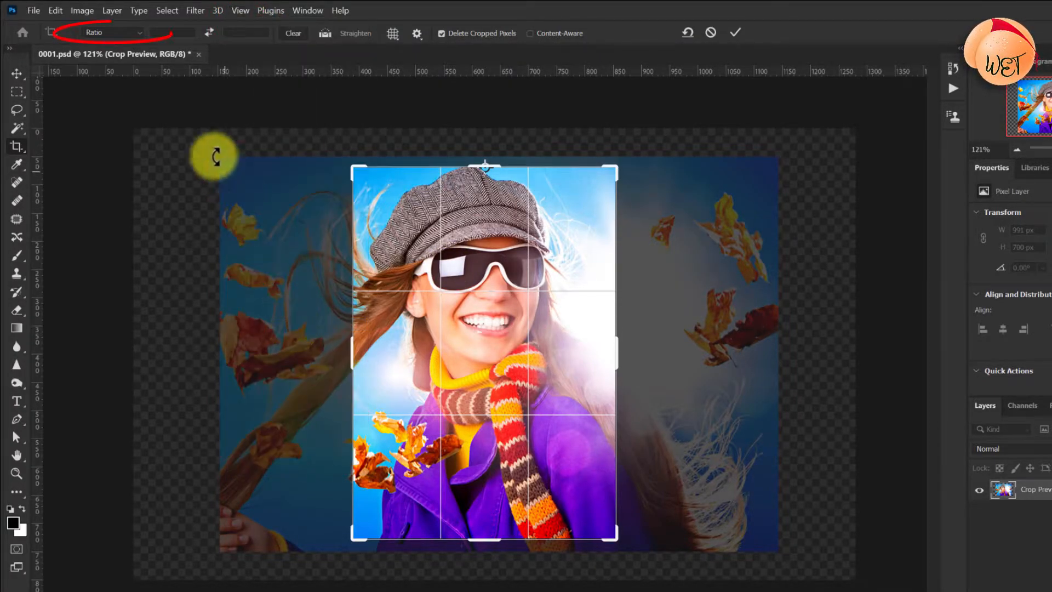
left_click(114, 32)
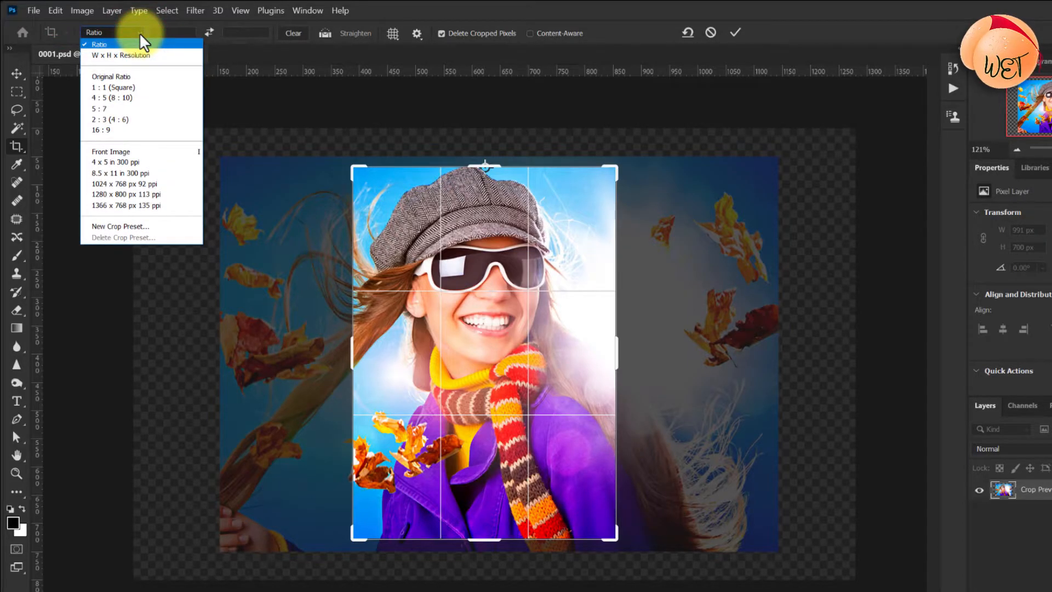
mouse_move(138, 119)
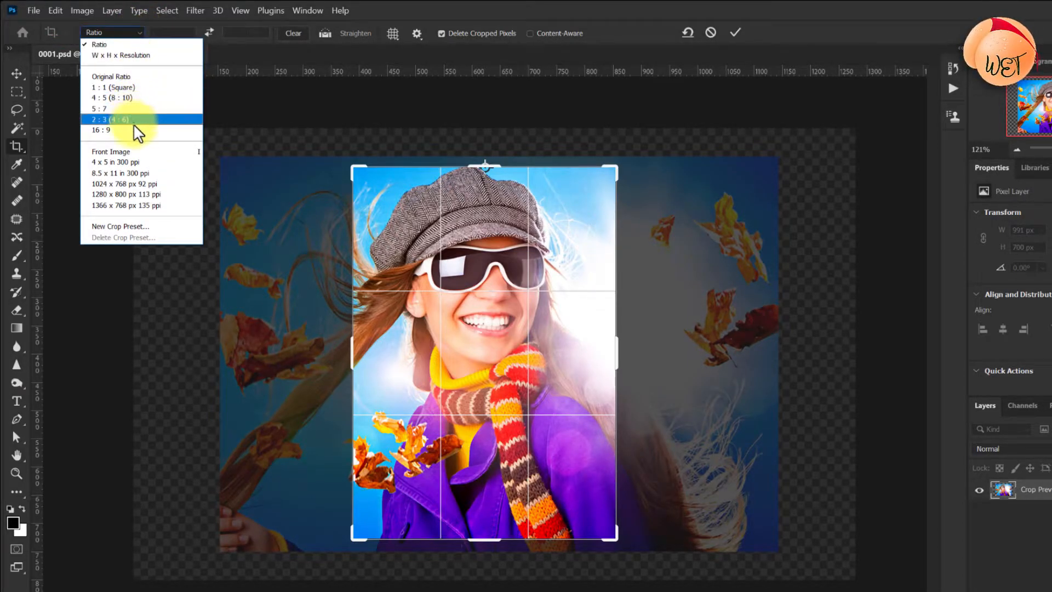
left_click(100, 129)
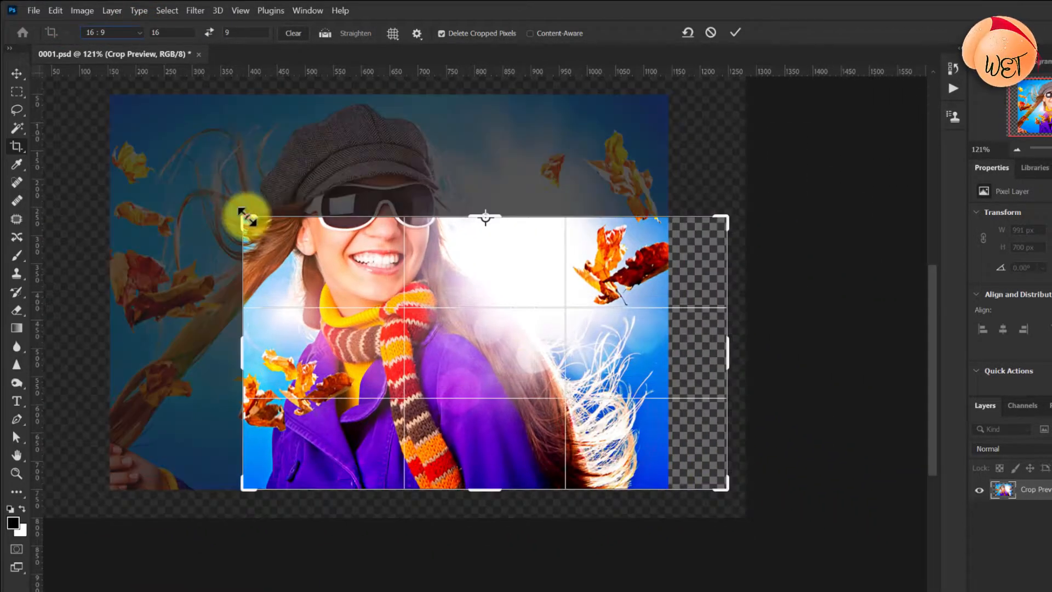
left_click(111, 32)
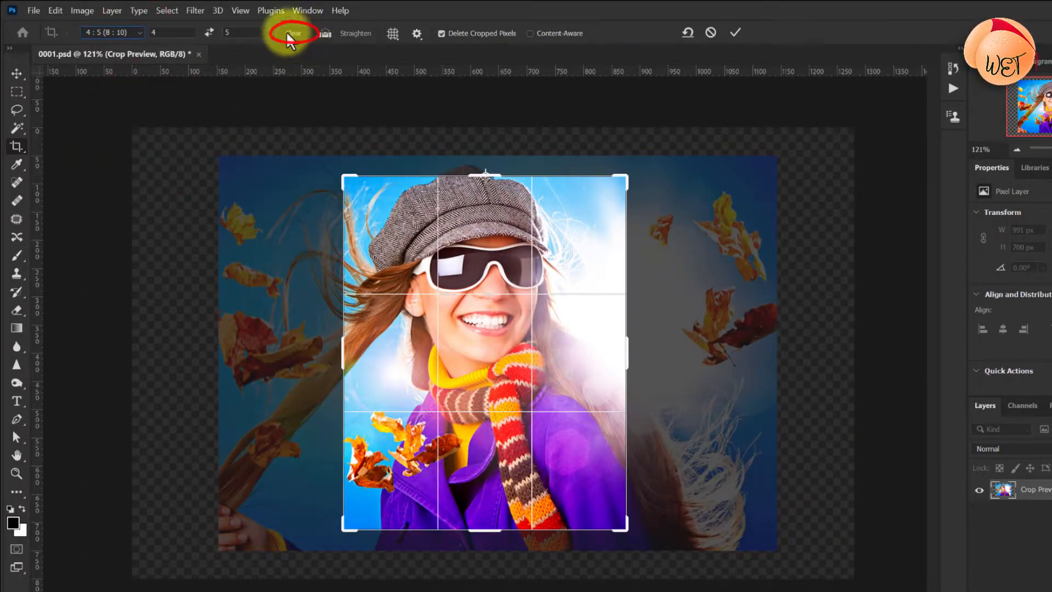
left_click(292, 33)
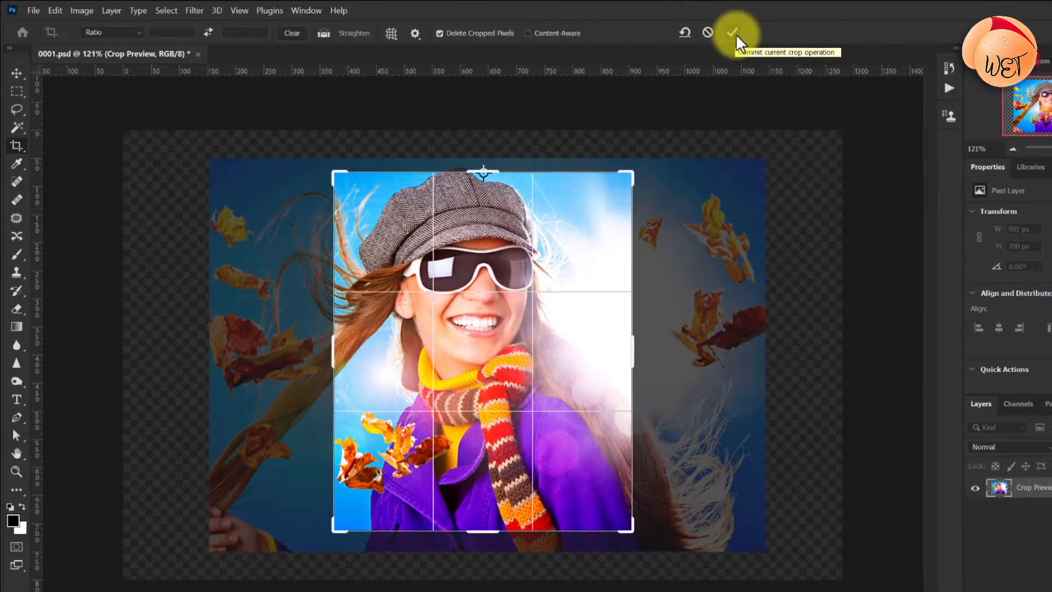
left_click(732, 32)
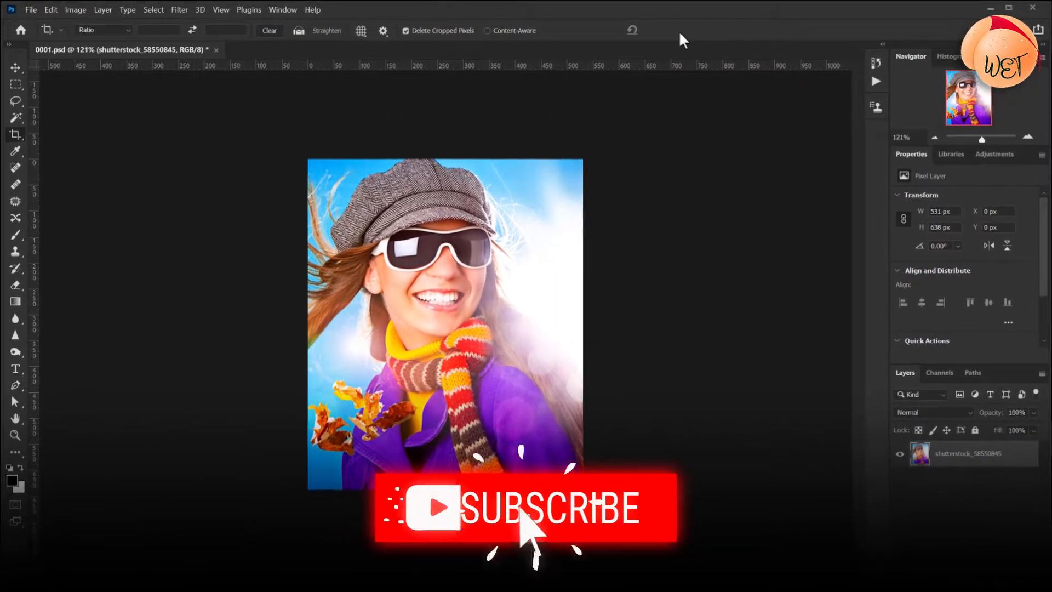